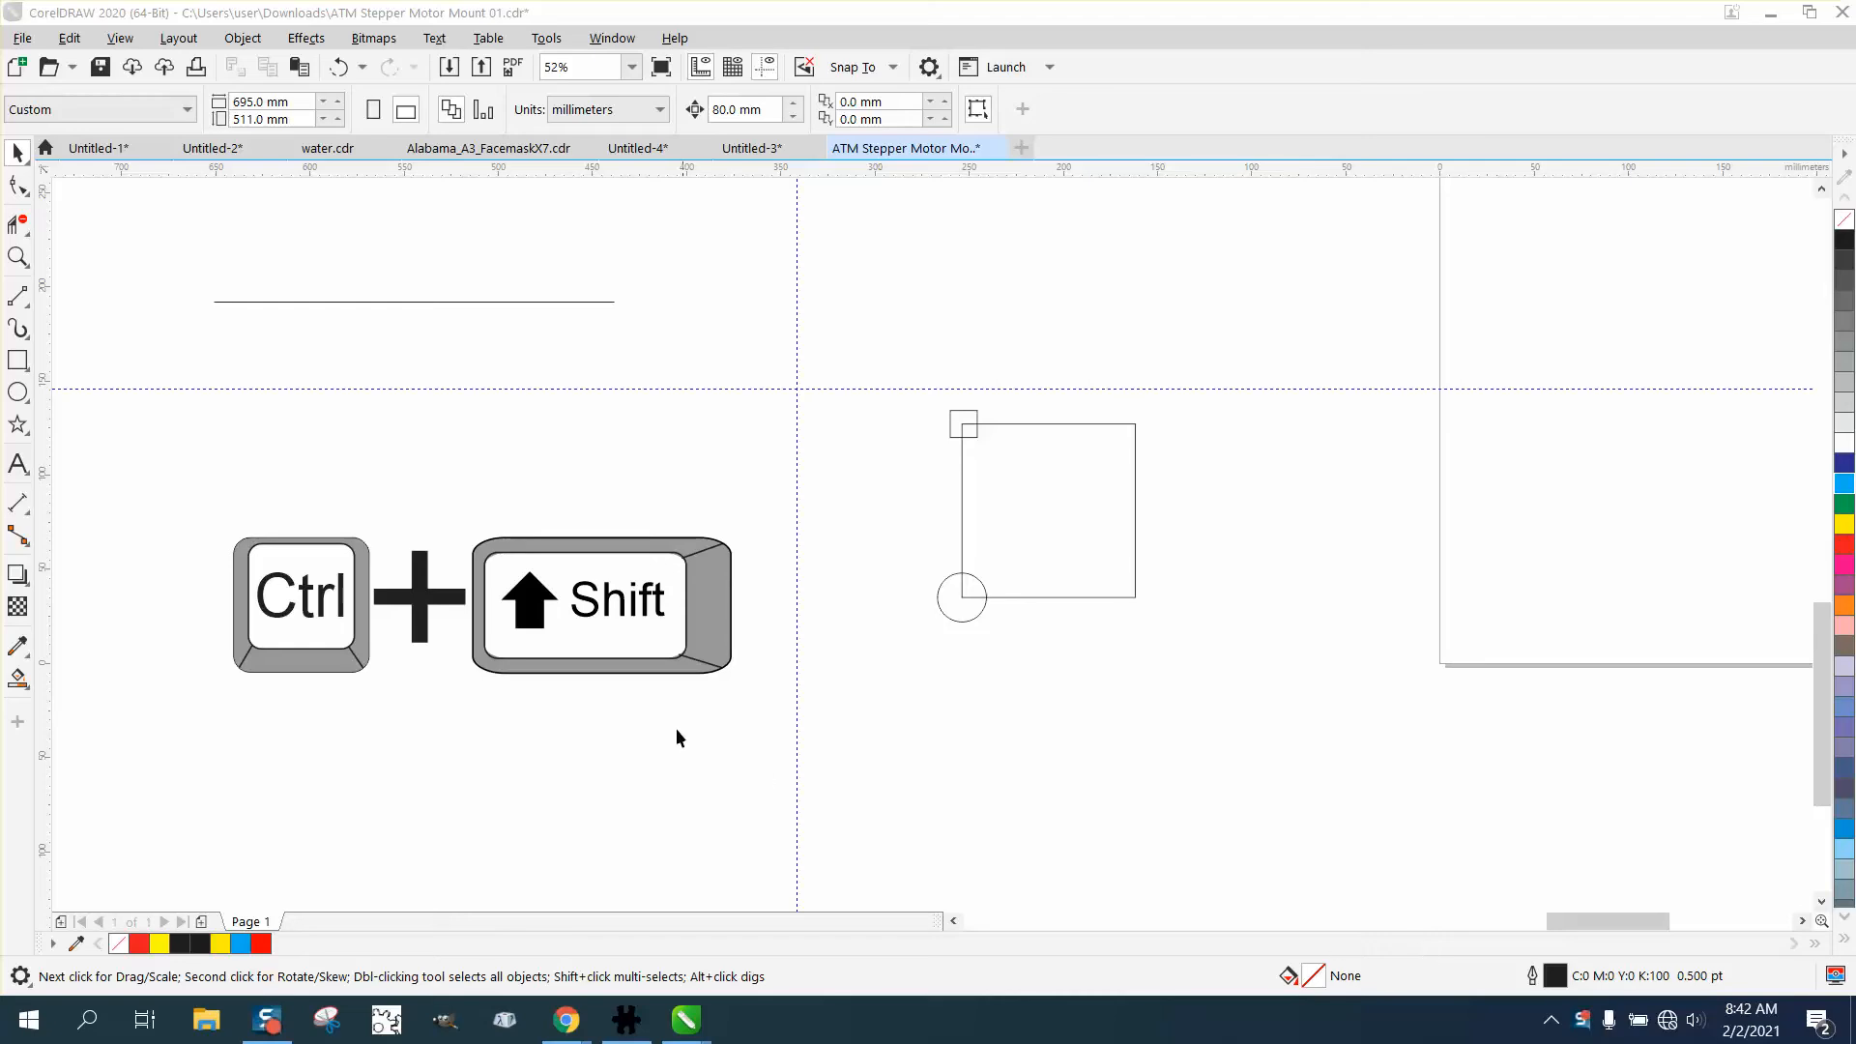
Draw a square of about 38.8 mm centred on the large square's top-right node with Ctrl+Shift.
left_click(19, 257)
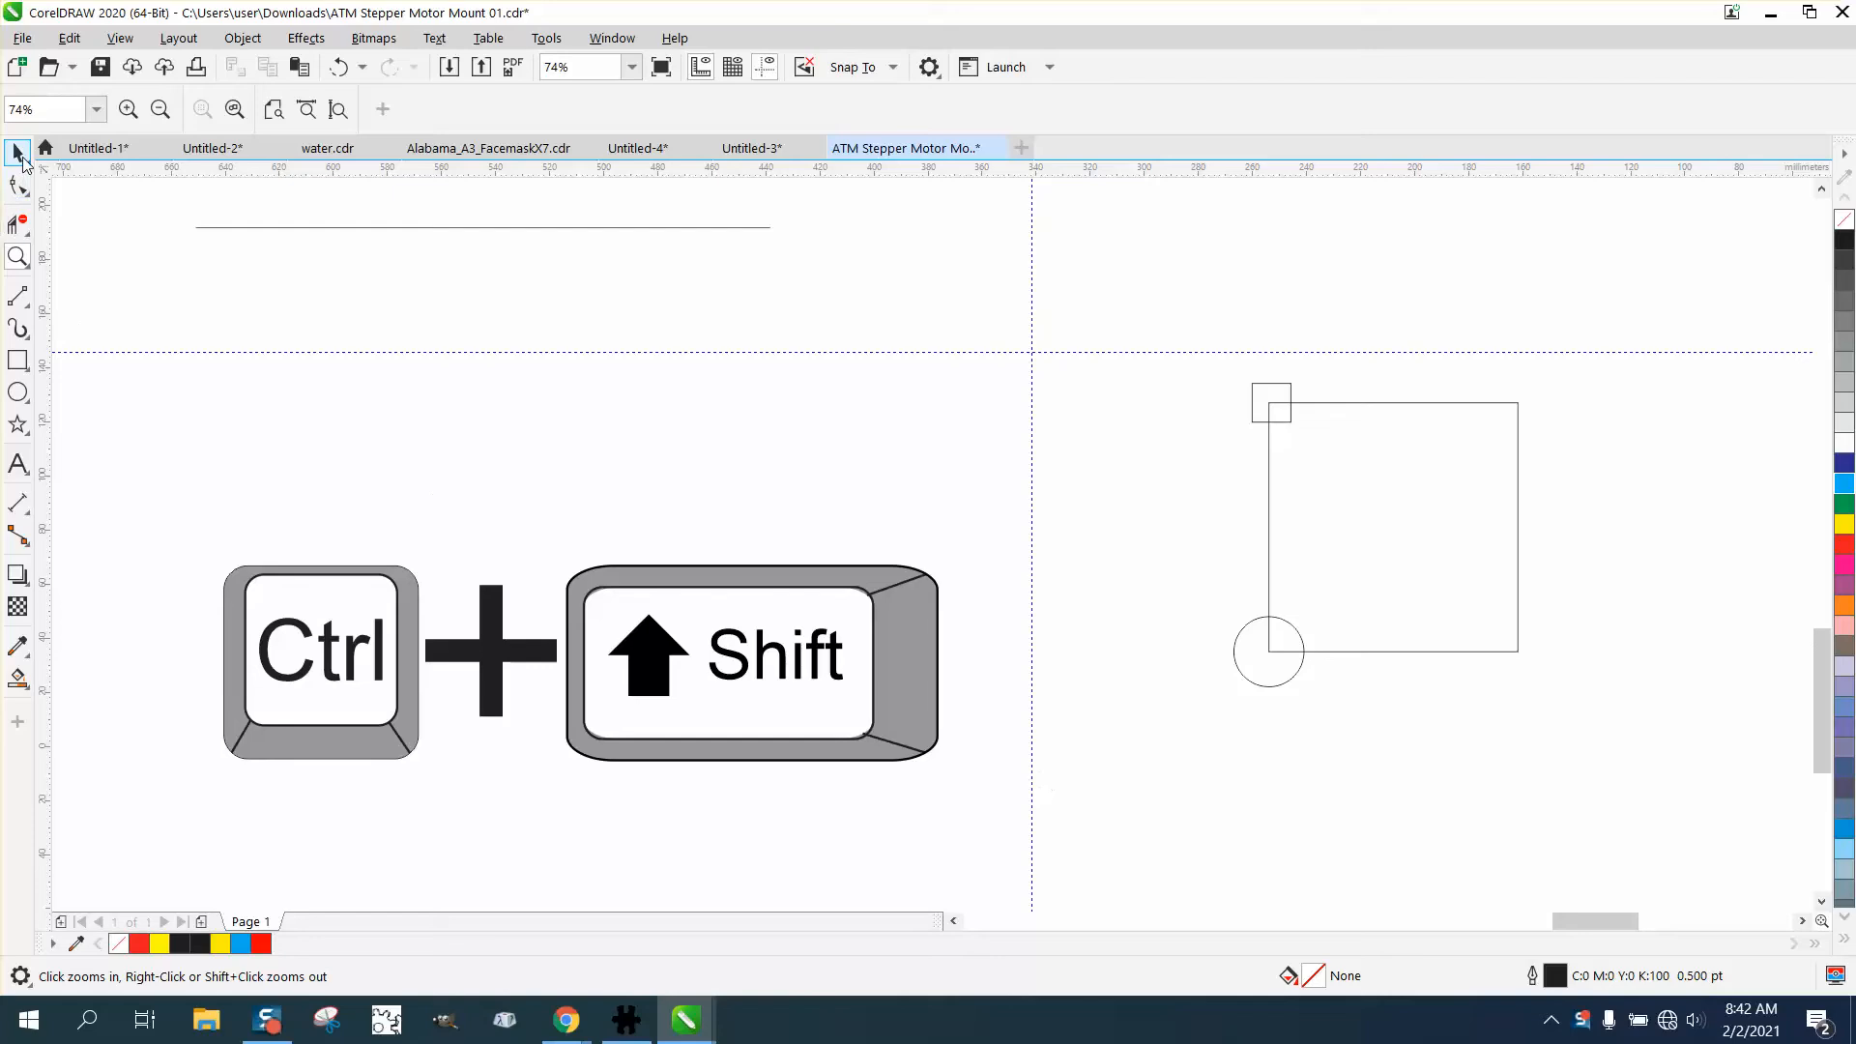
left_click(17, 151)
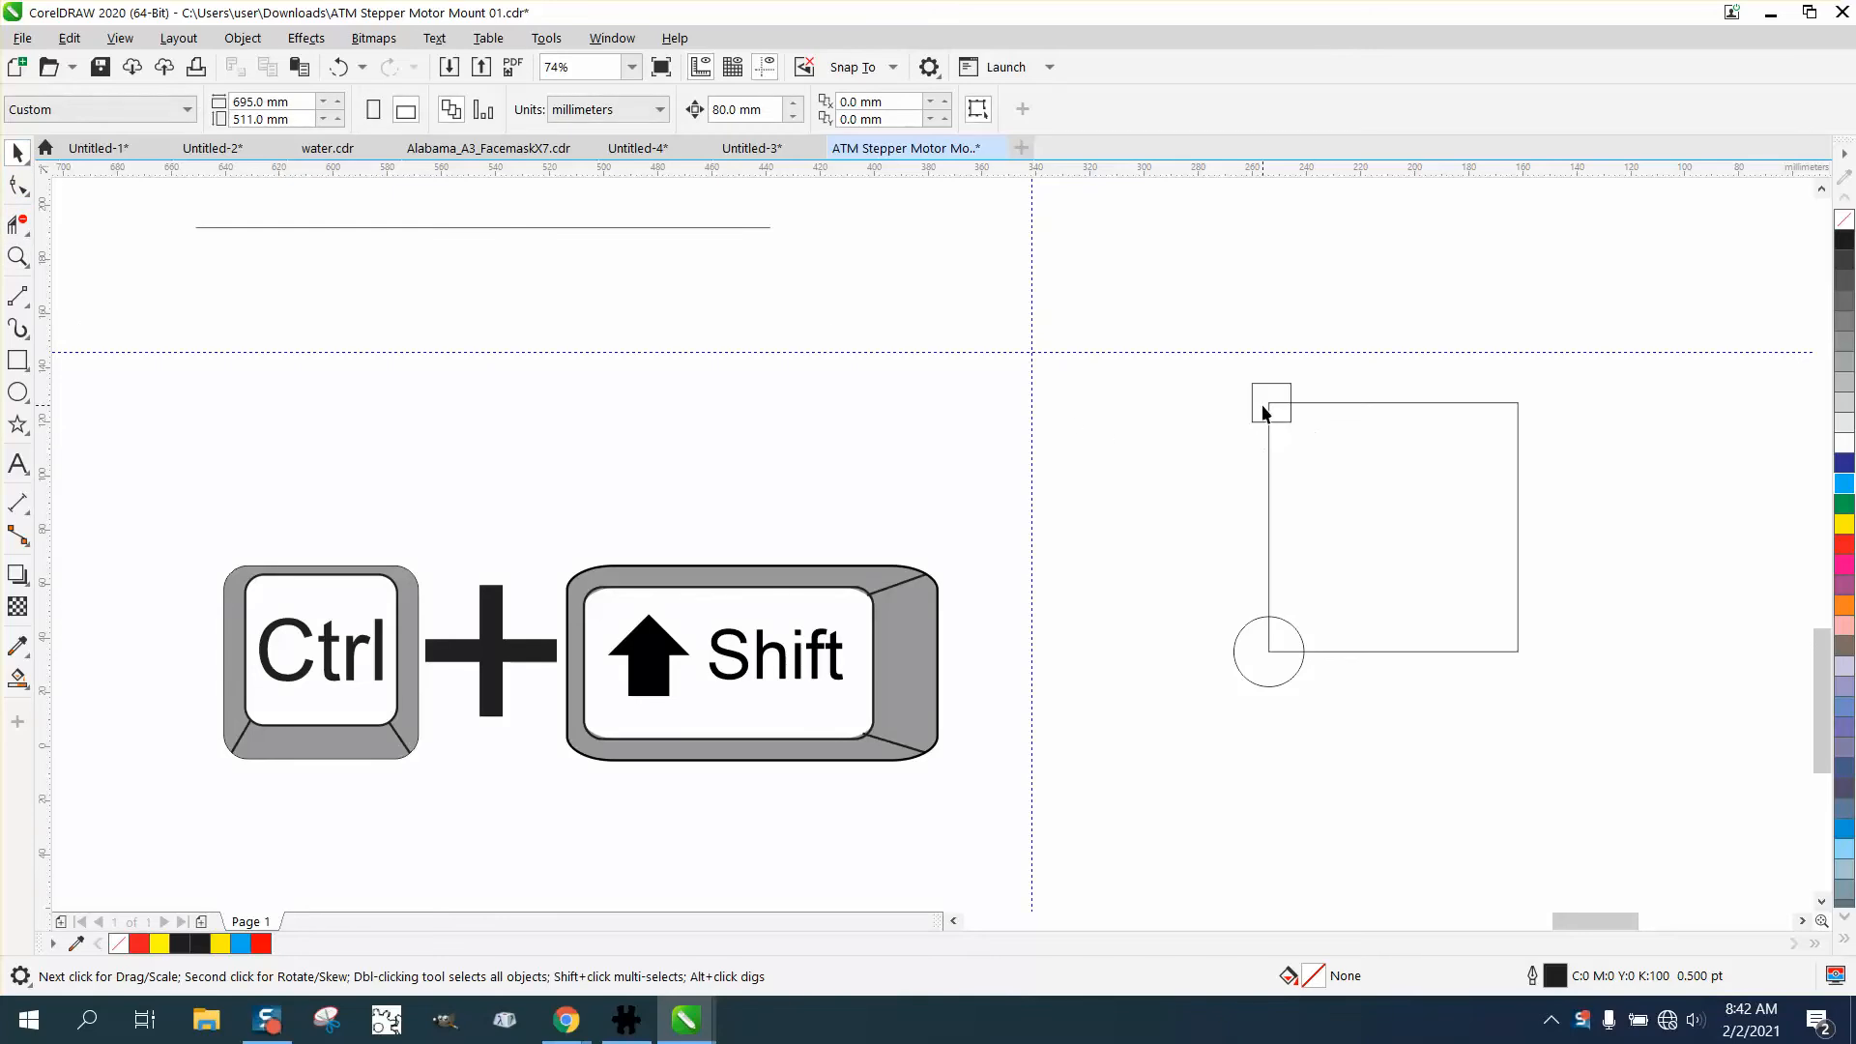
mouse_move(1274, 404)
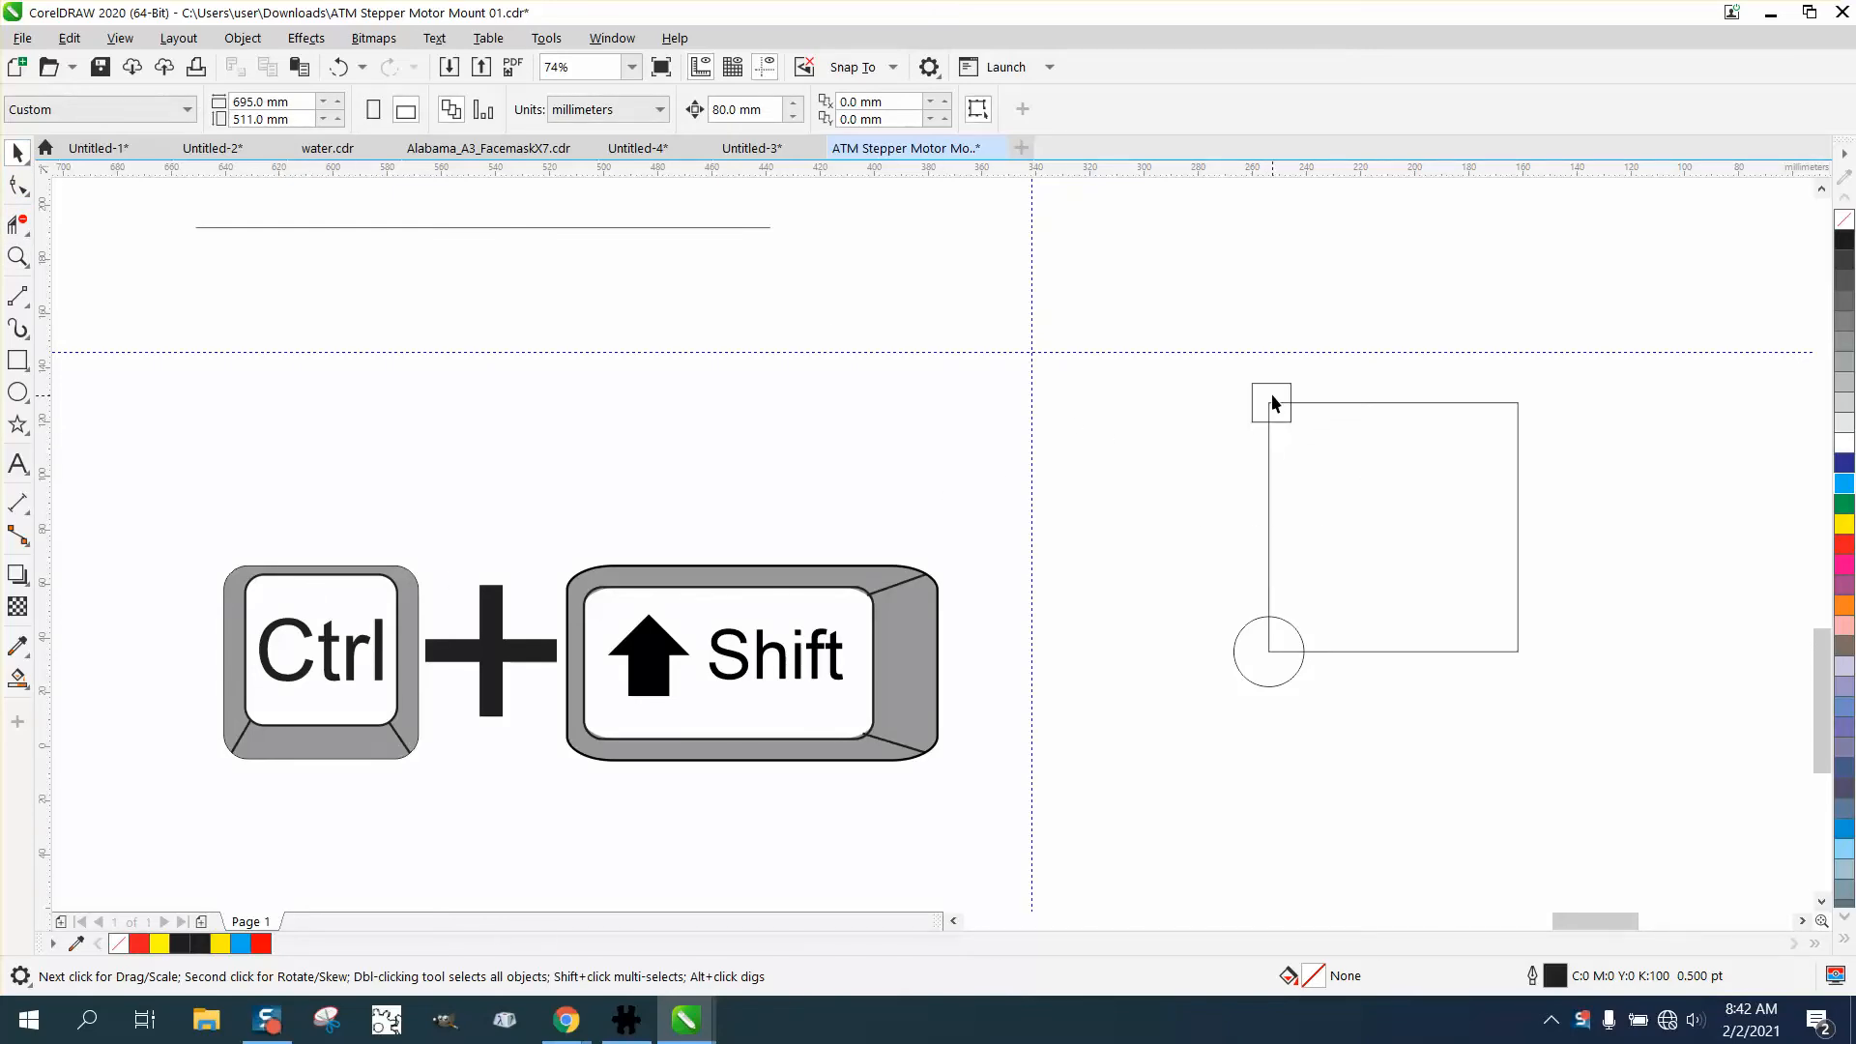
mouse_move(1301, 653)
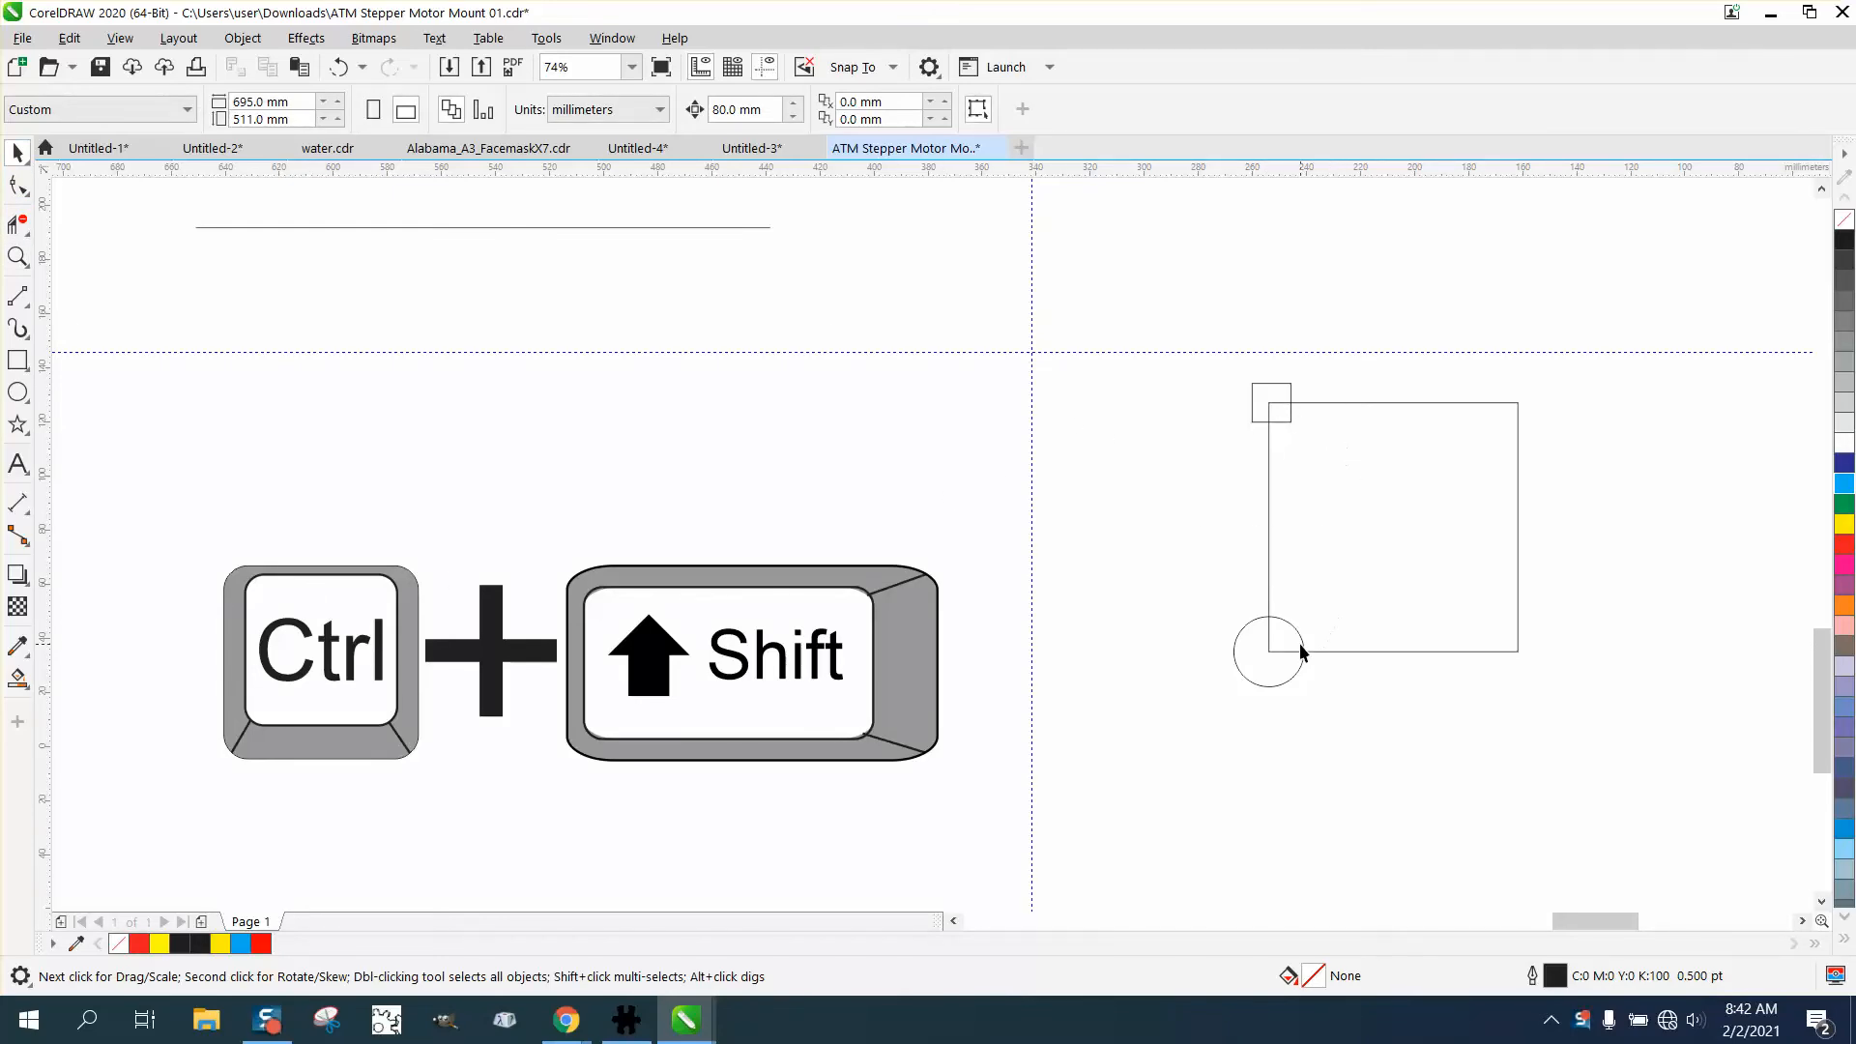
mouse_move(1521, 408)
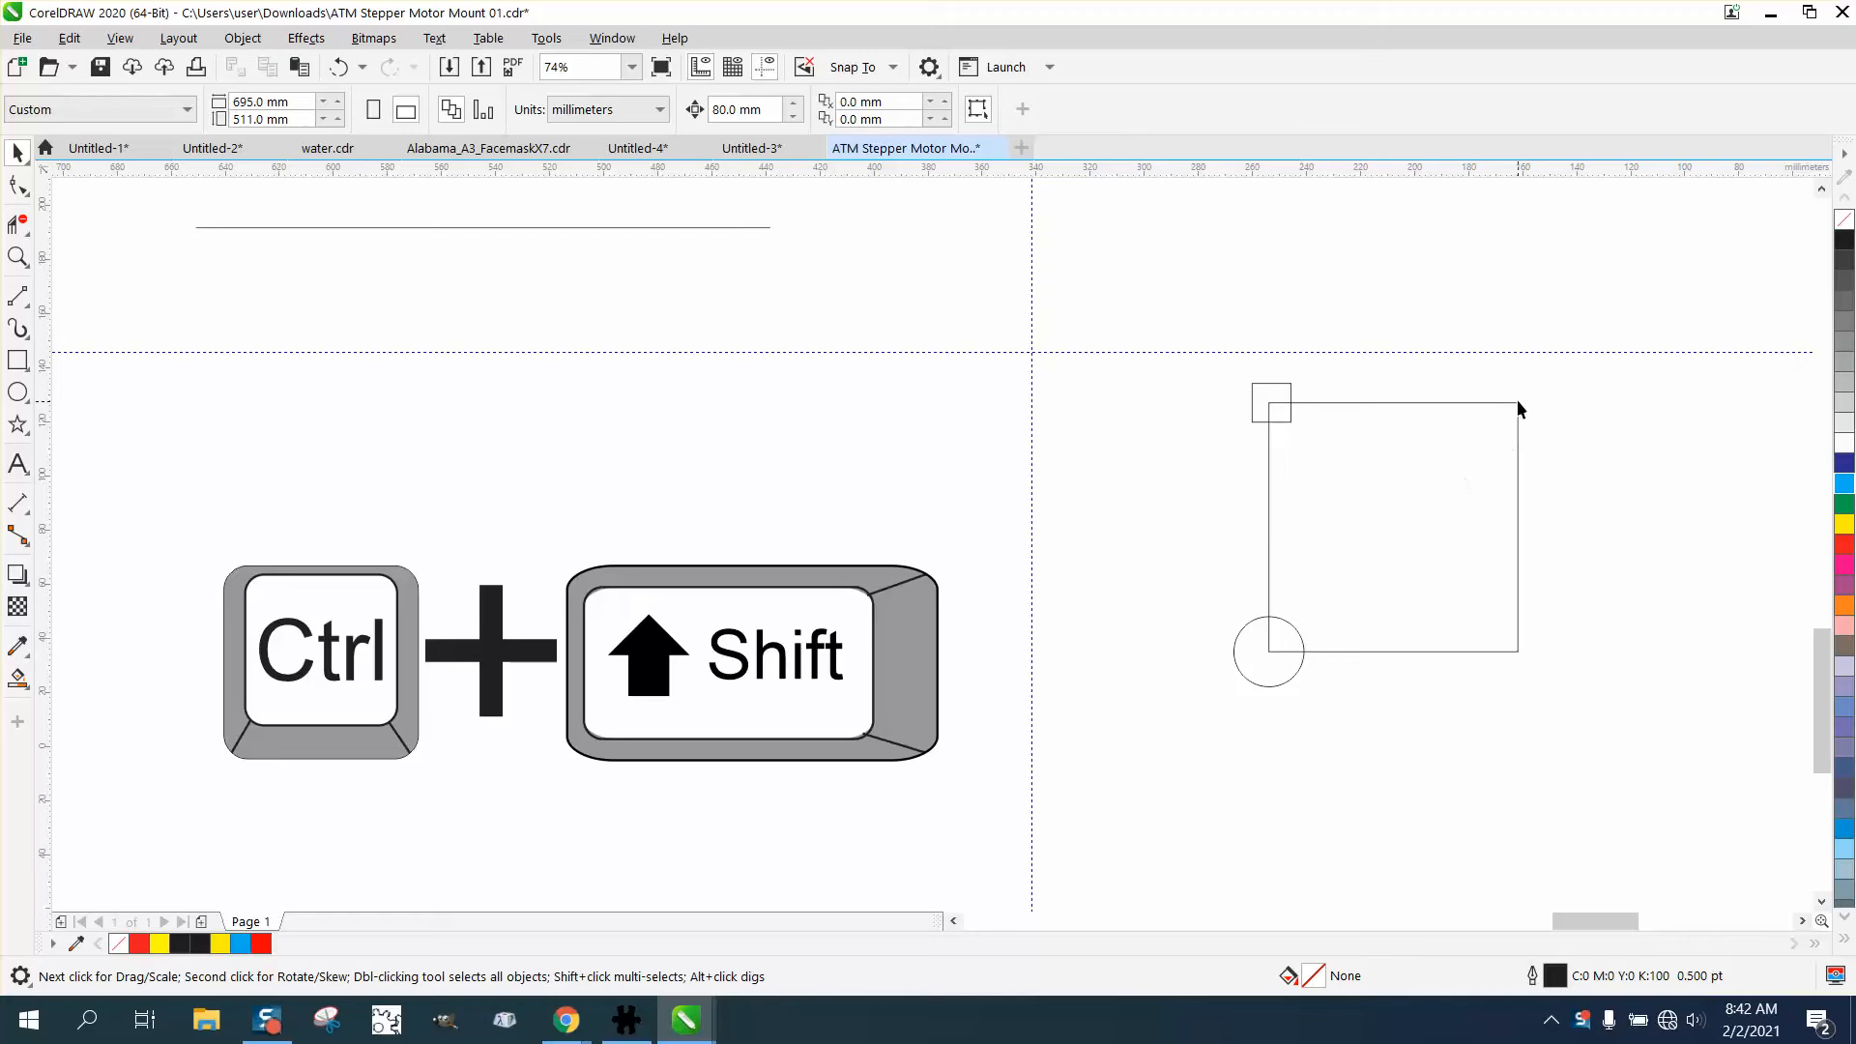
left_click(1384, 526)
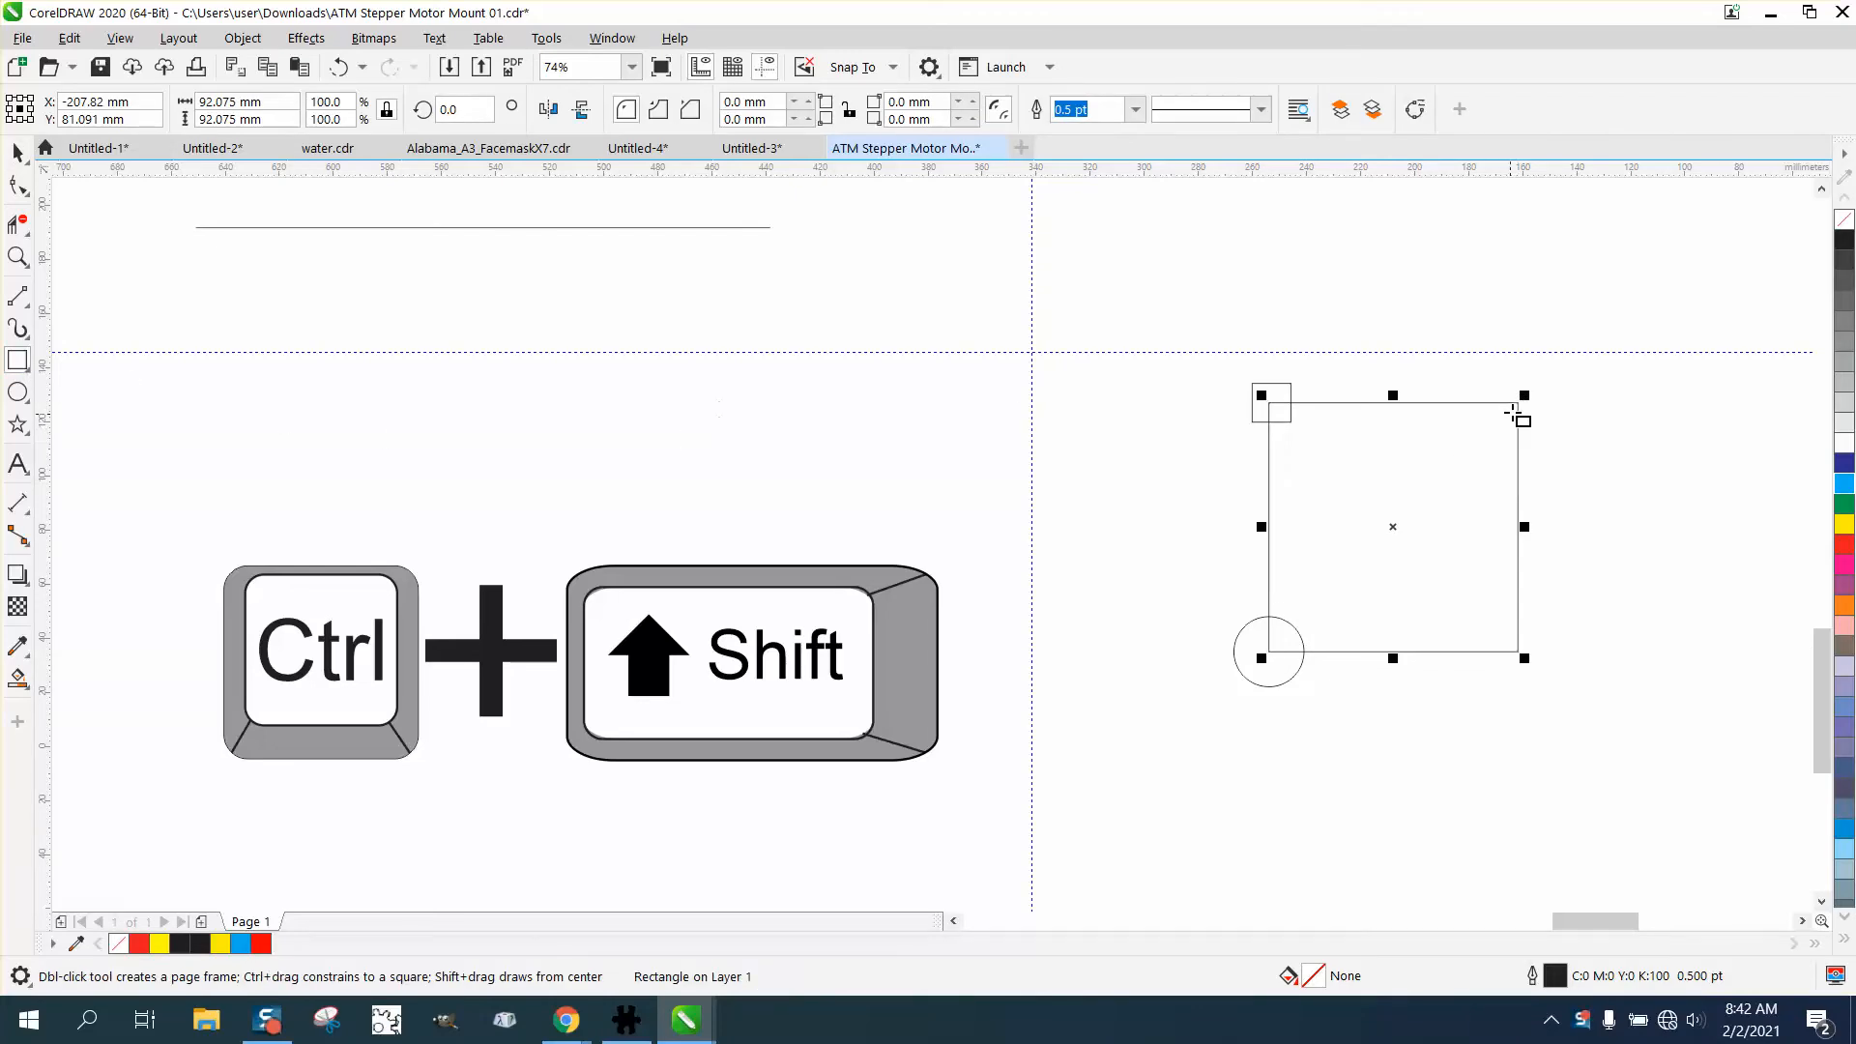
mouse_move(1520, 410)
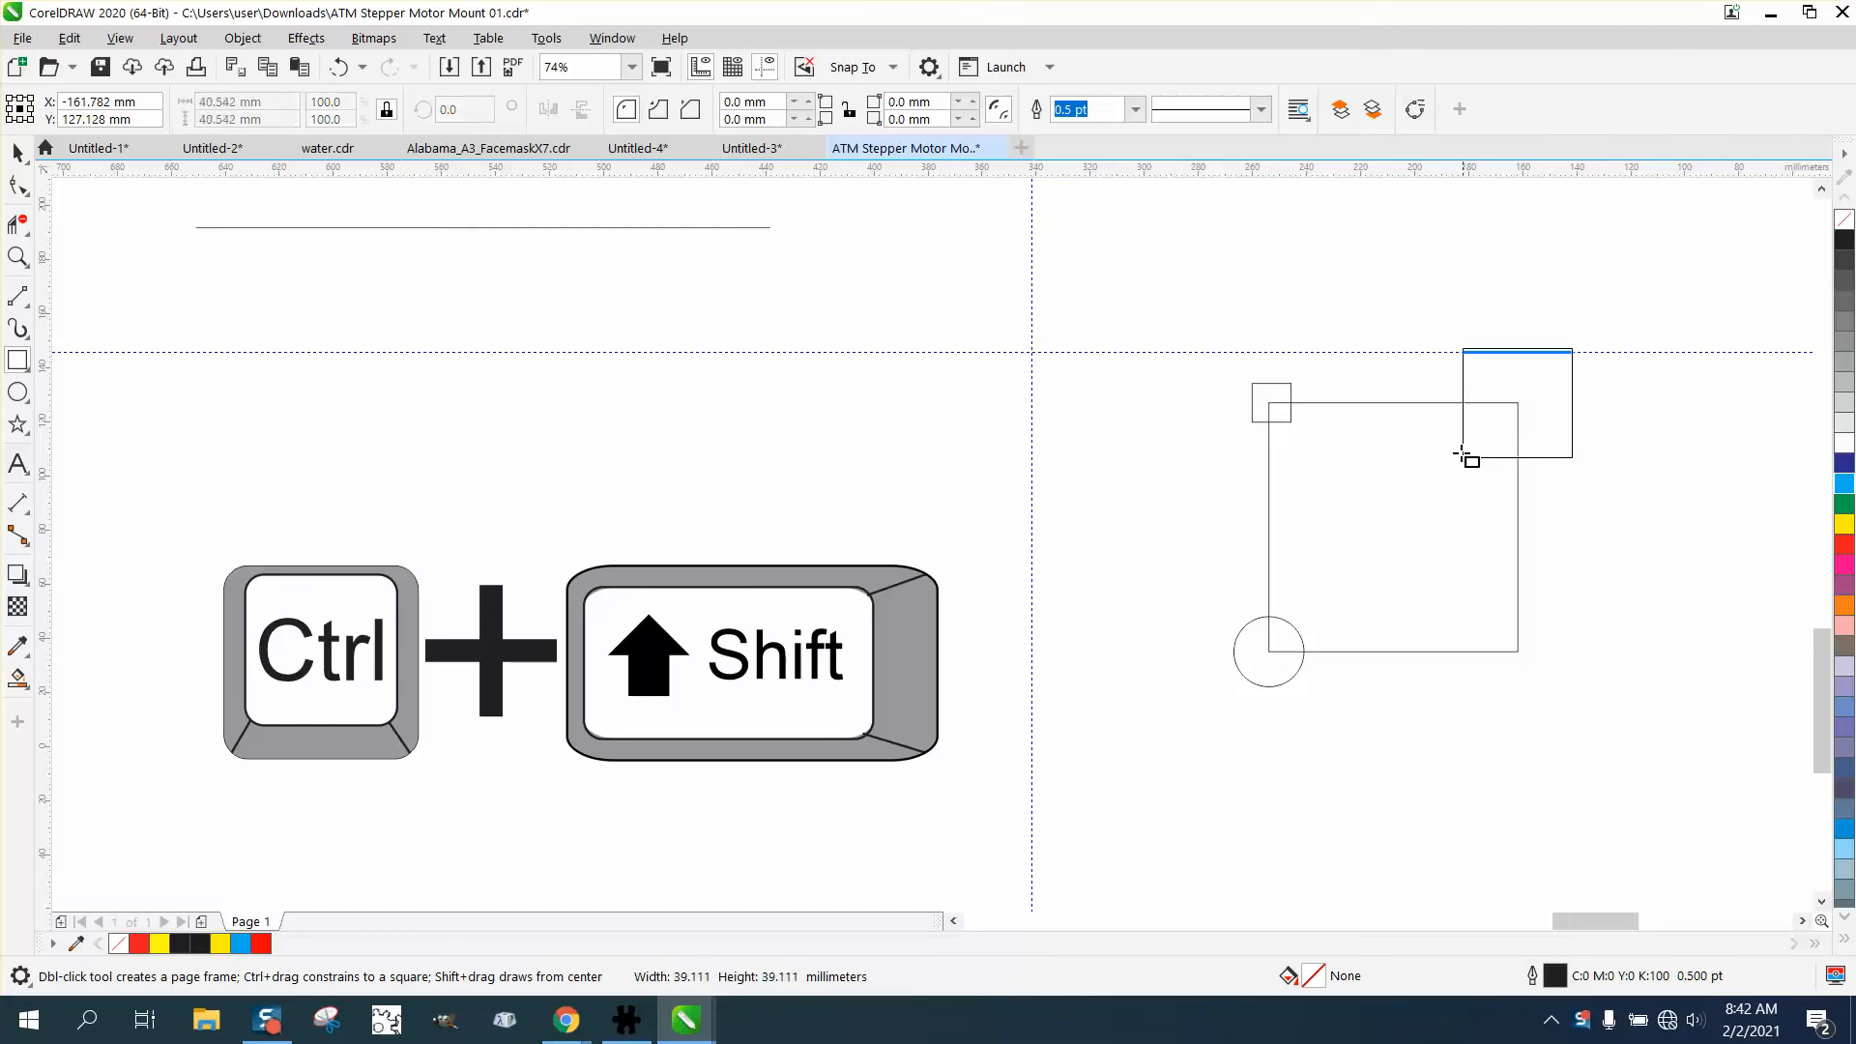
left_click_drag(1468, 453, 1466, 466)
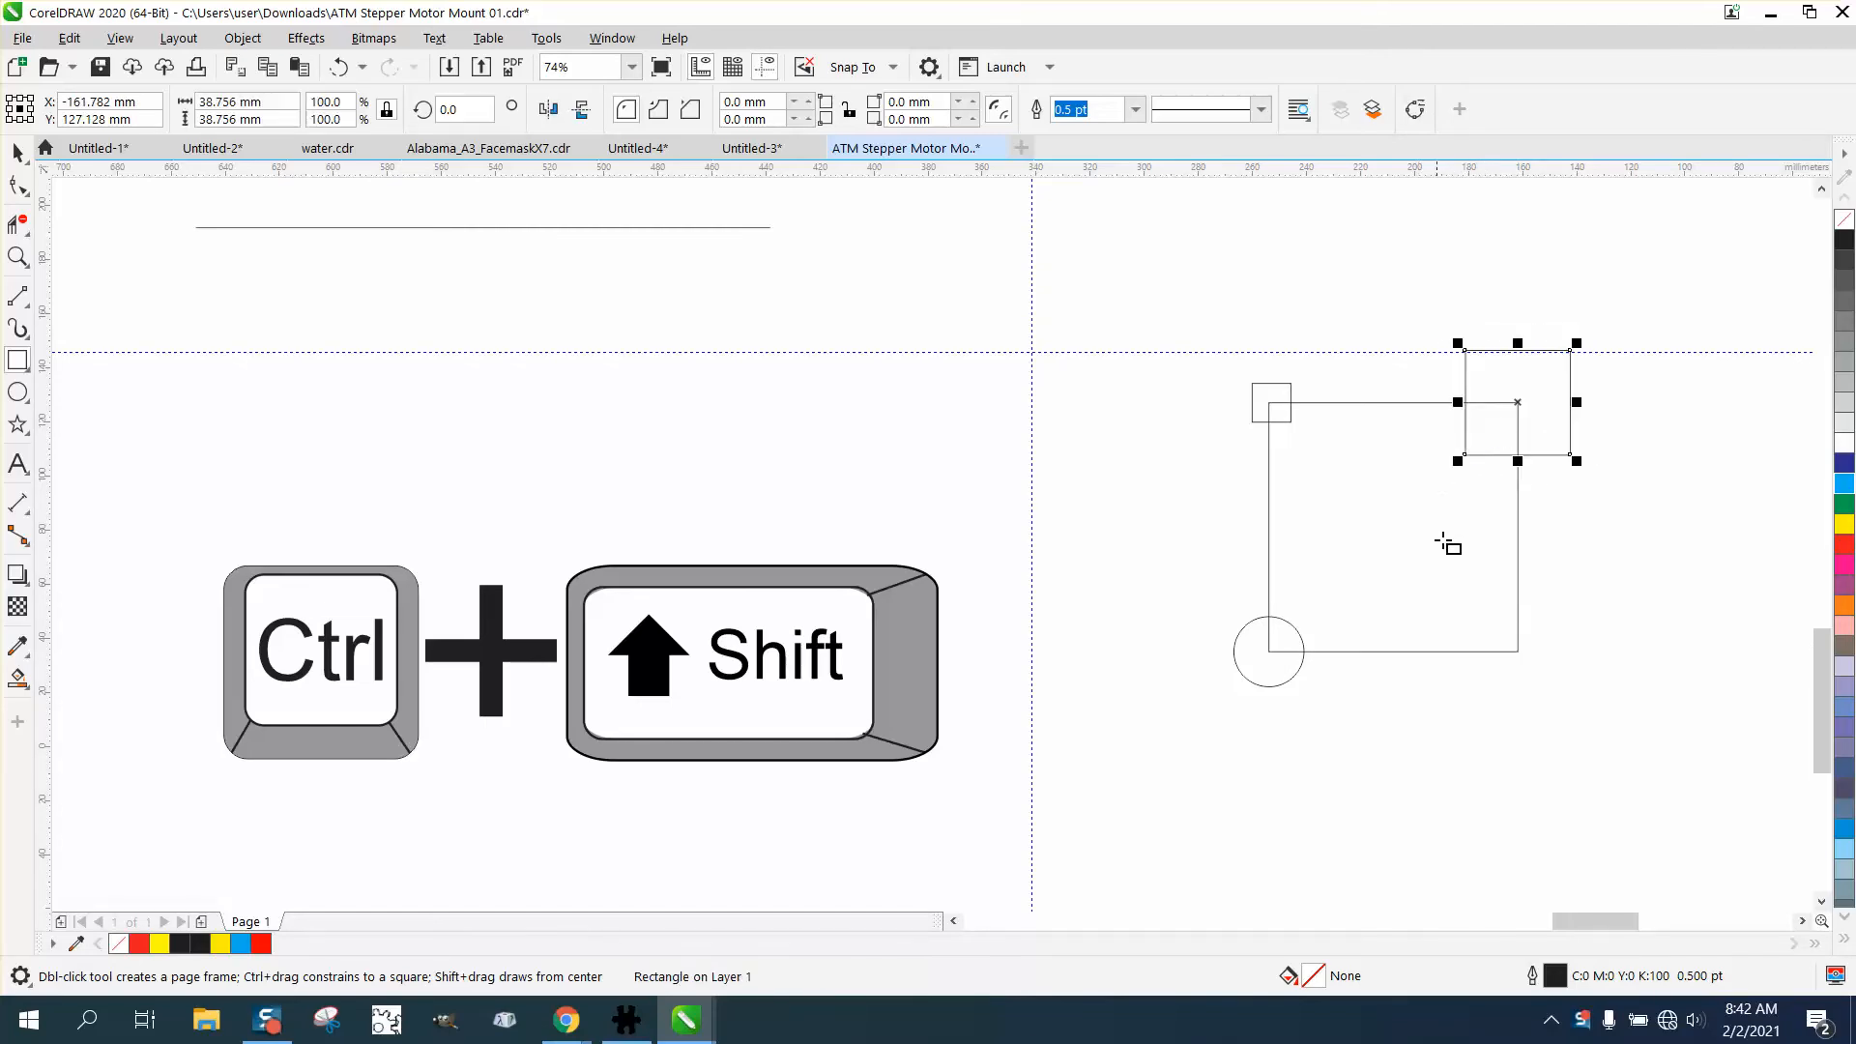
mouse_move(1518, 651)
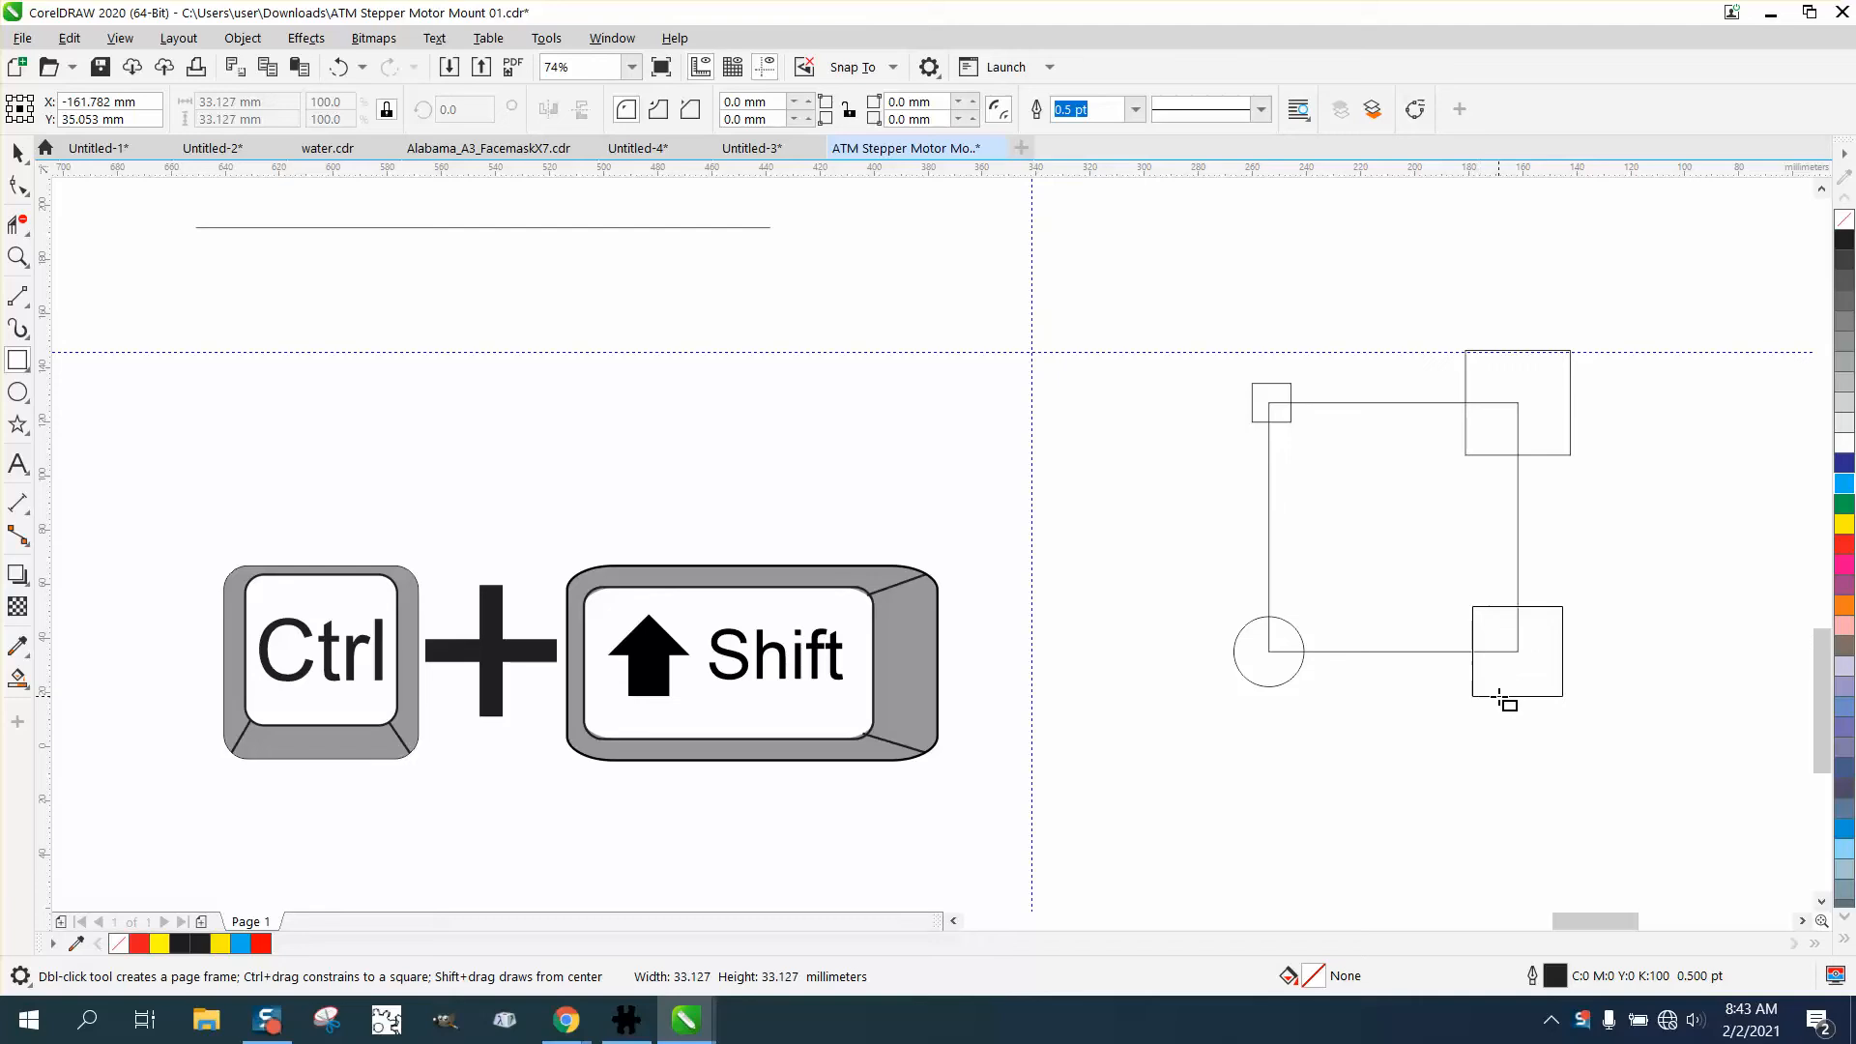
Draw a square of about 44.6 mm centred on the large square's bottom-right node.
left_click(1516, 652)
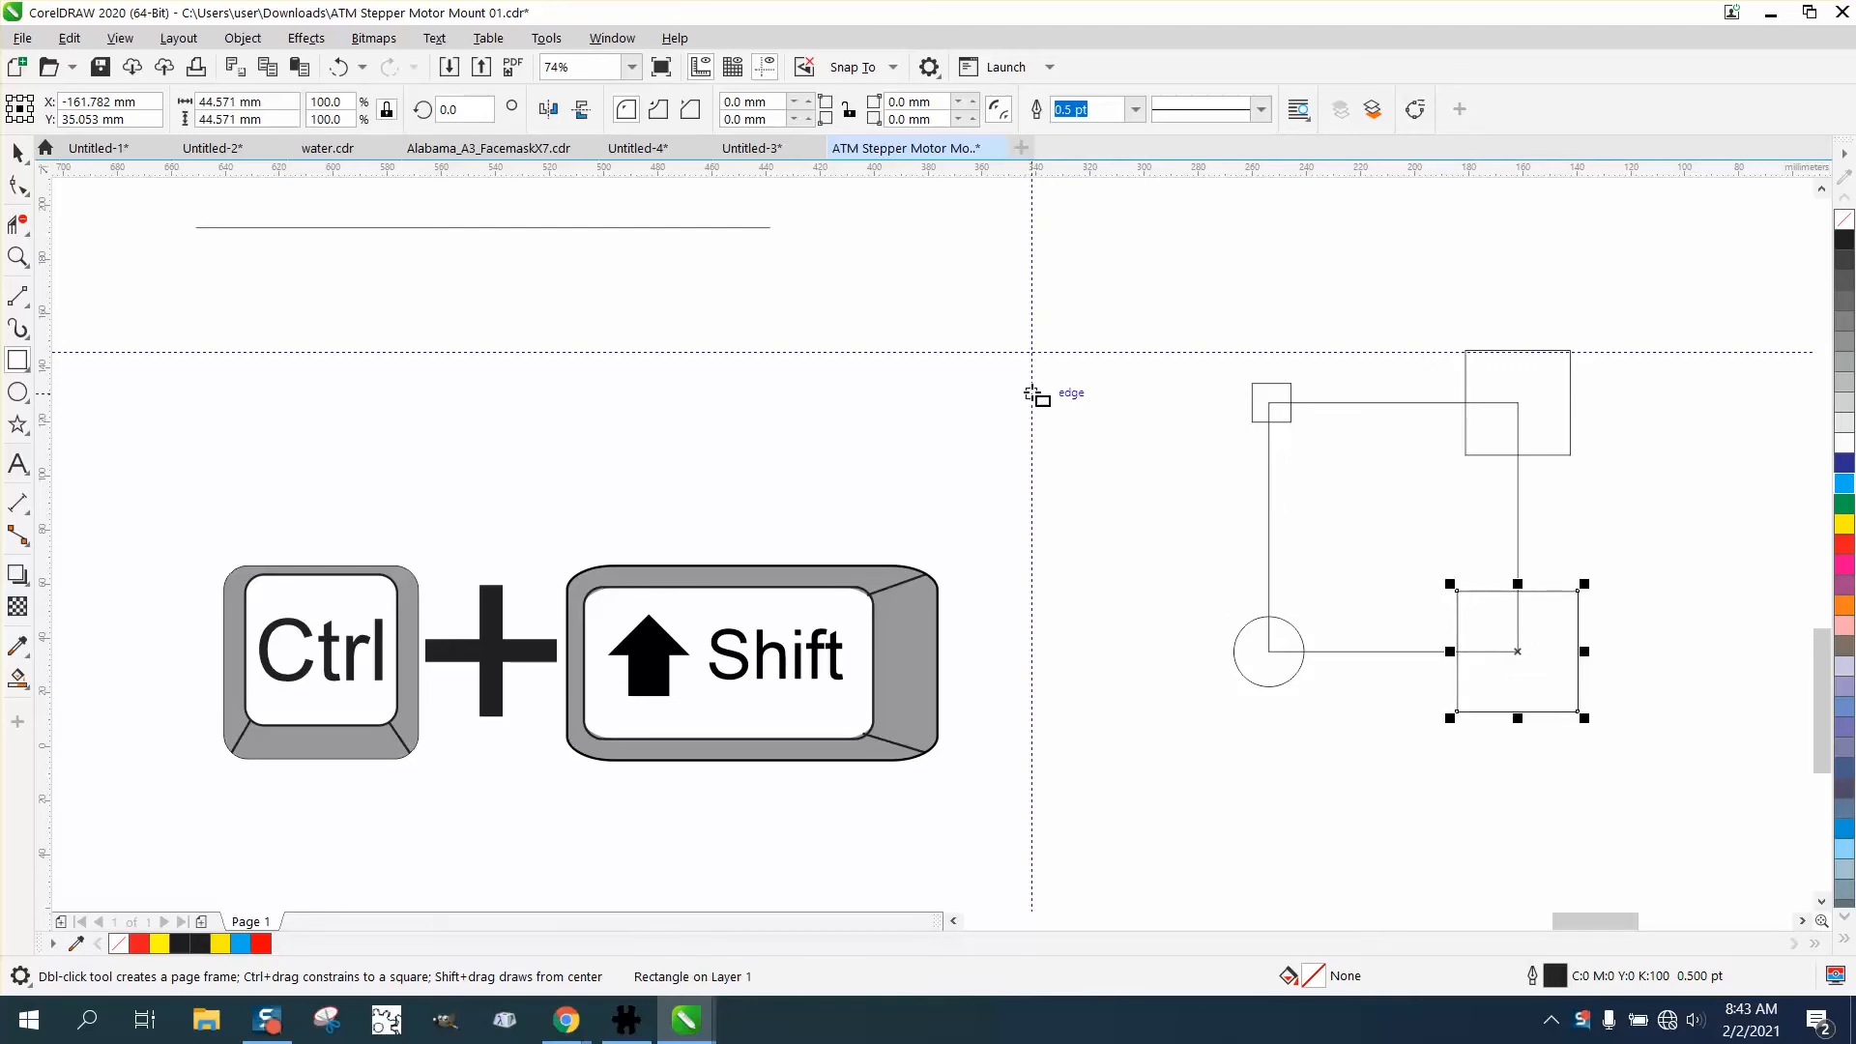
mouse_move(1032, 355)
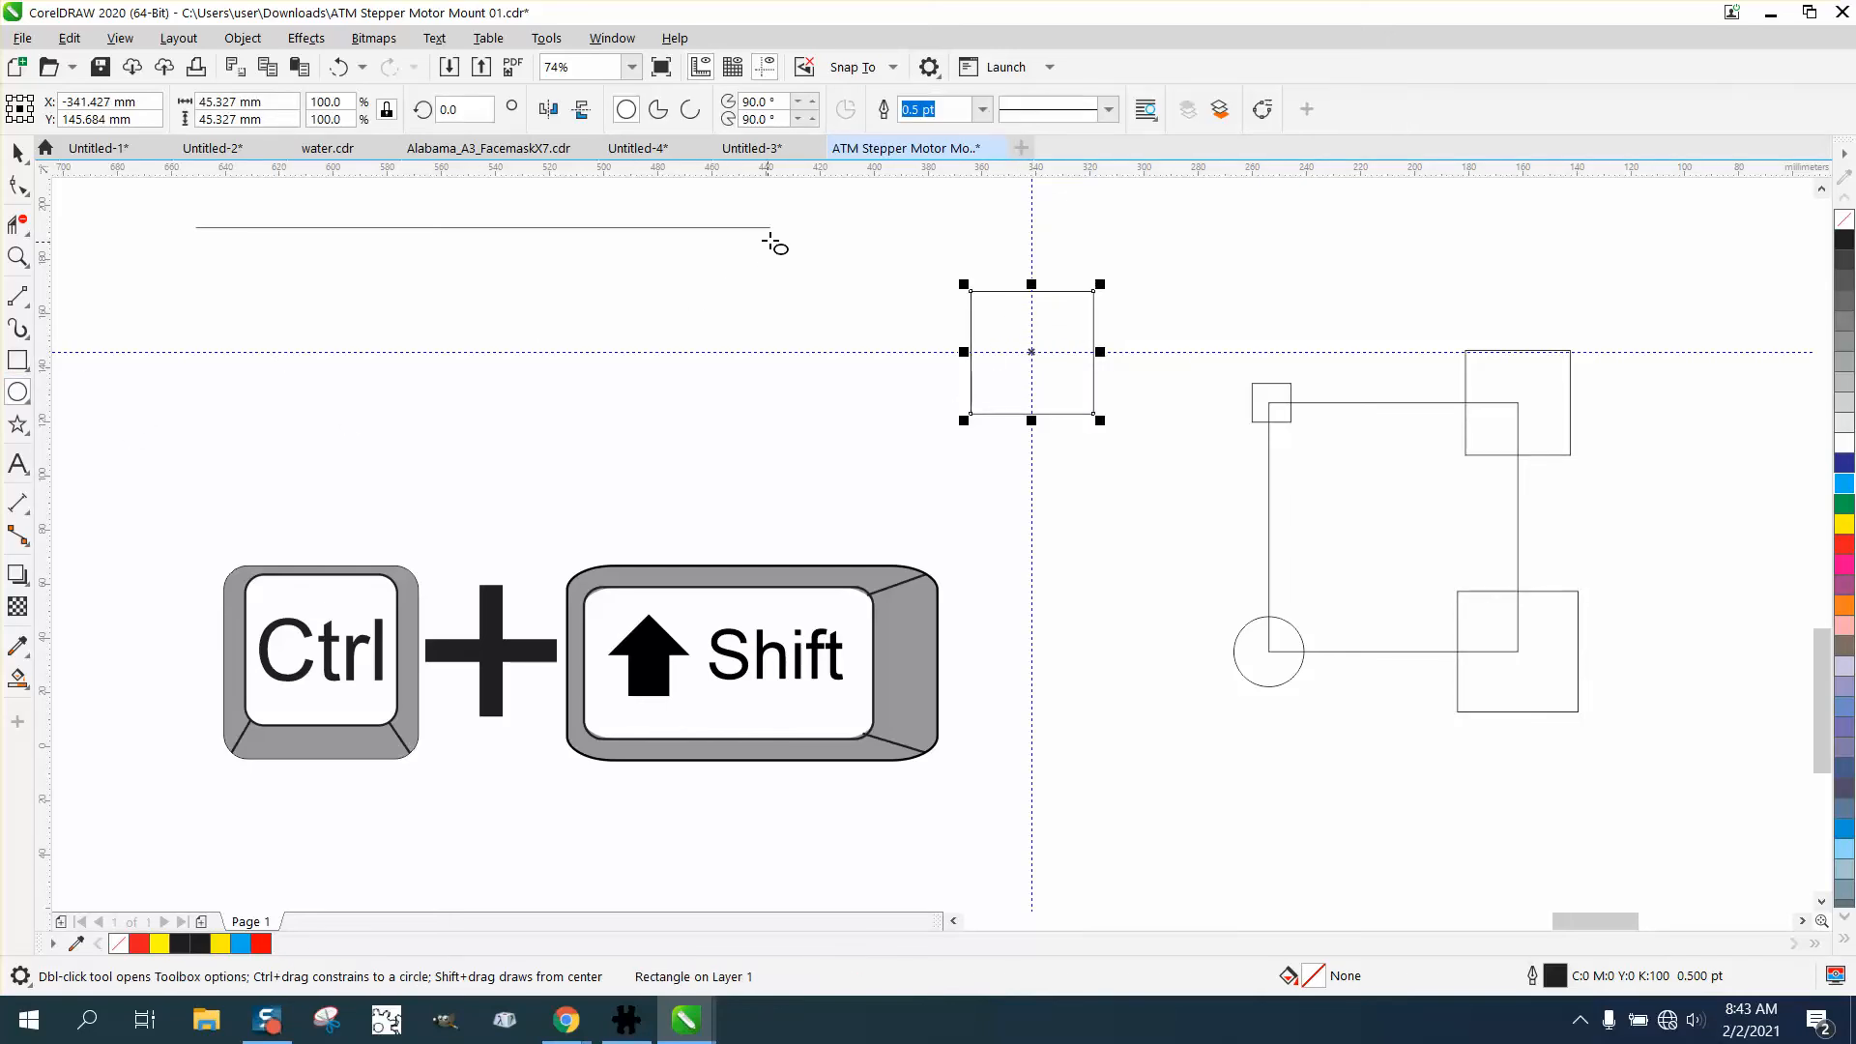
mouse_move(771, 232)
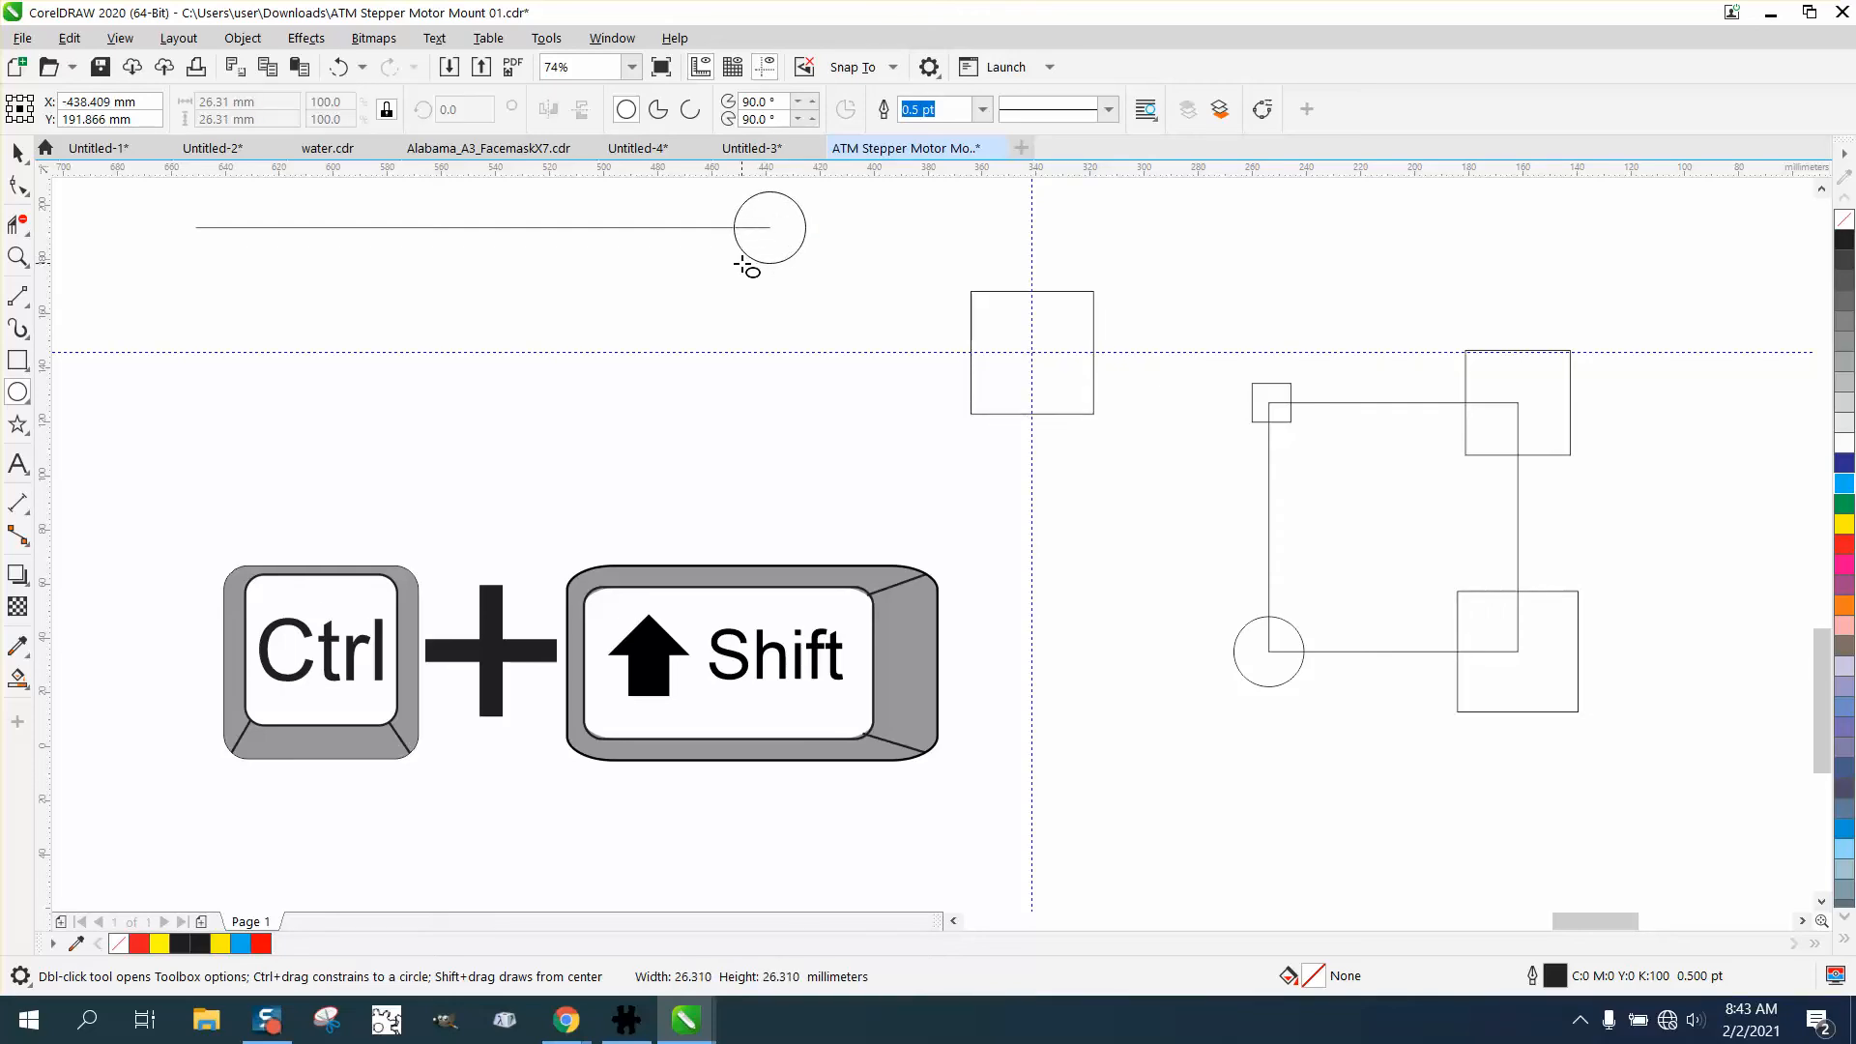
Draw a 26.3 mm circle centred on the right end node of the horizontal line.
left_click(768, 224)
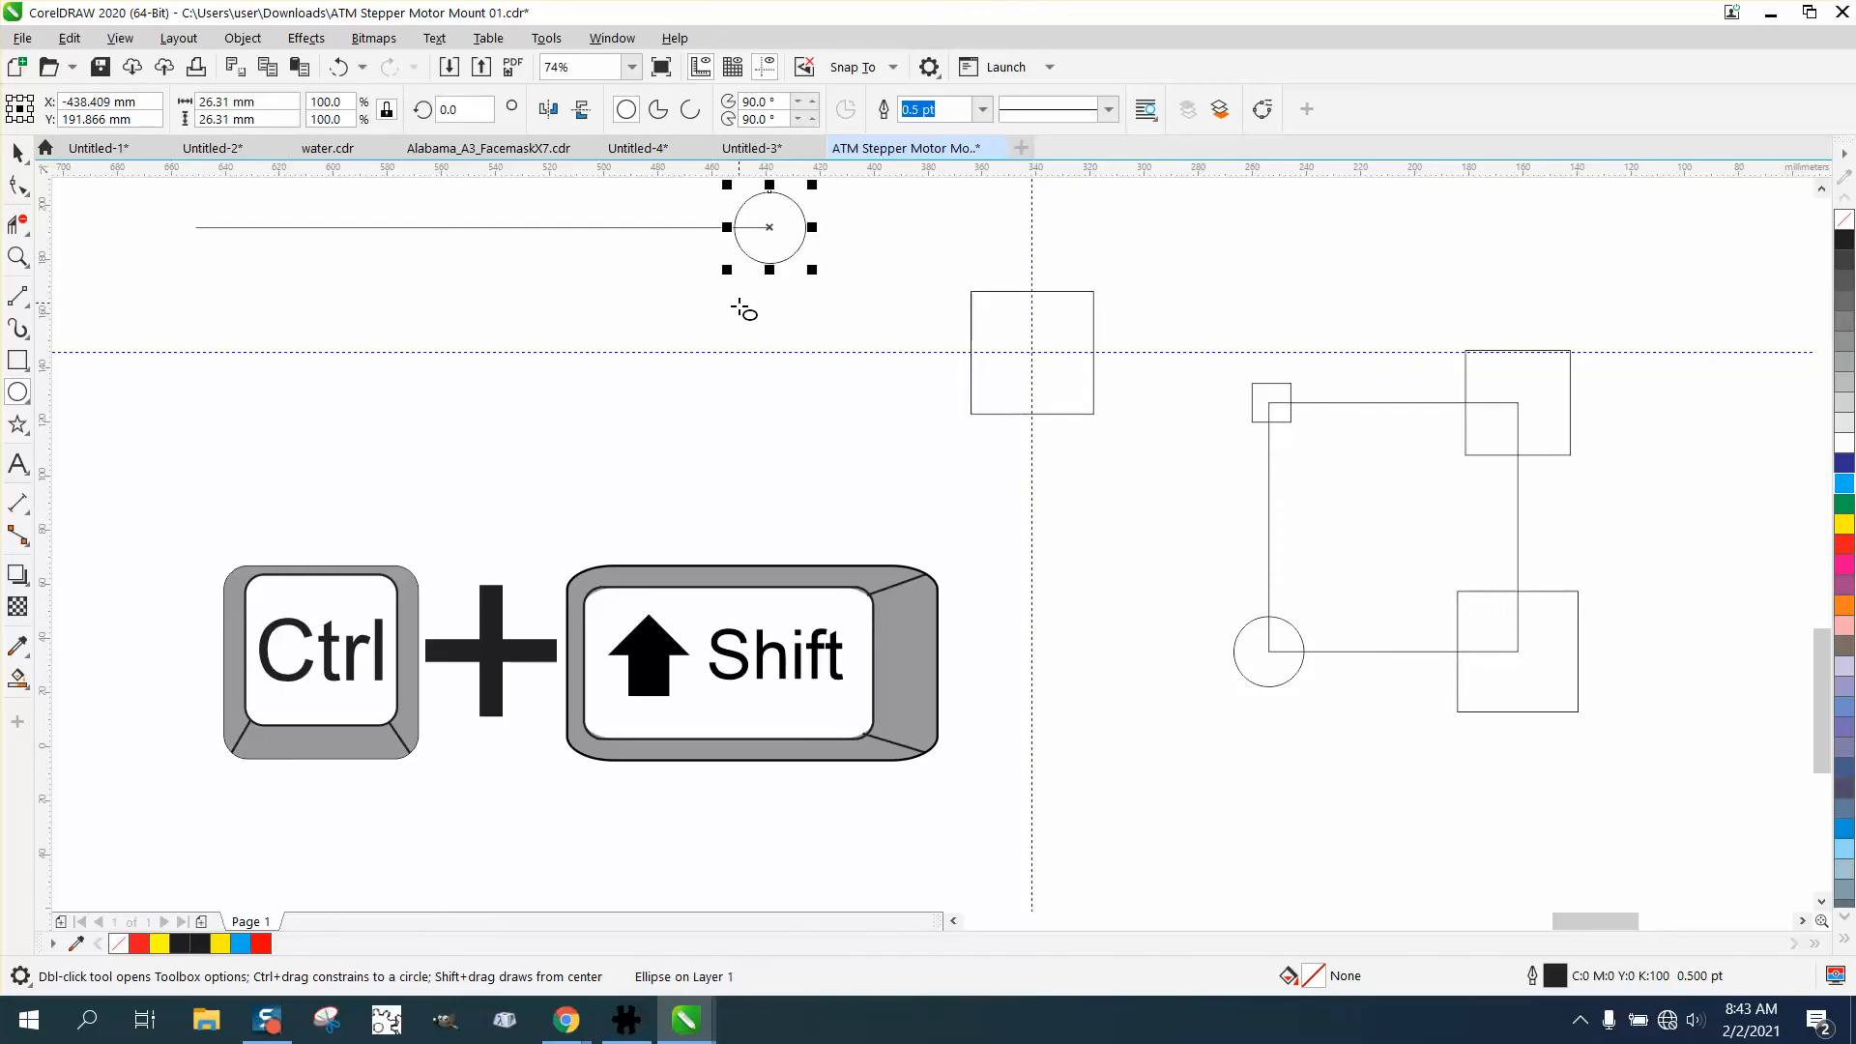
mouse_move(658, 441)
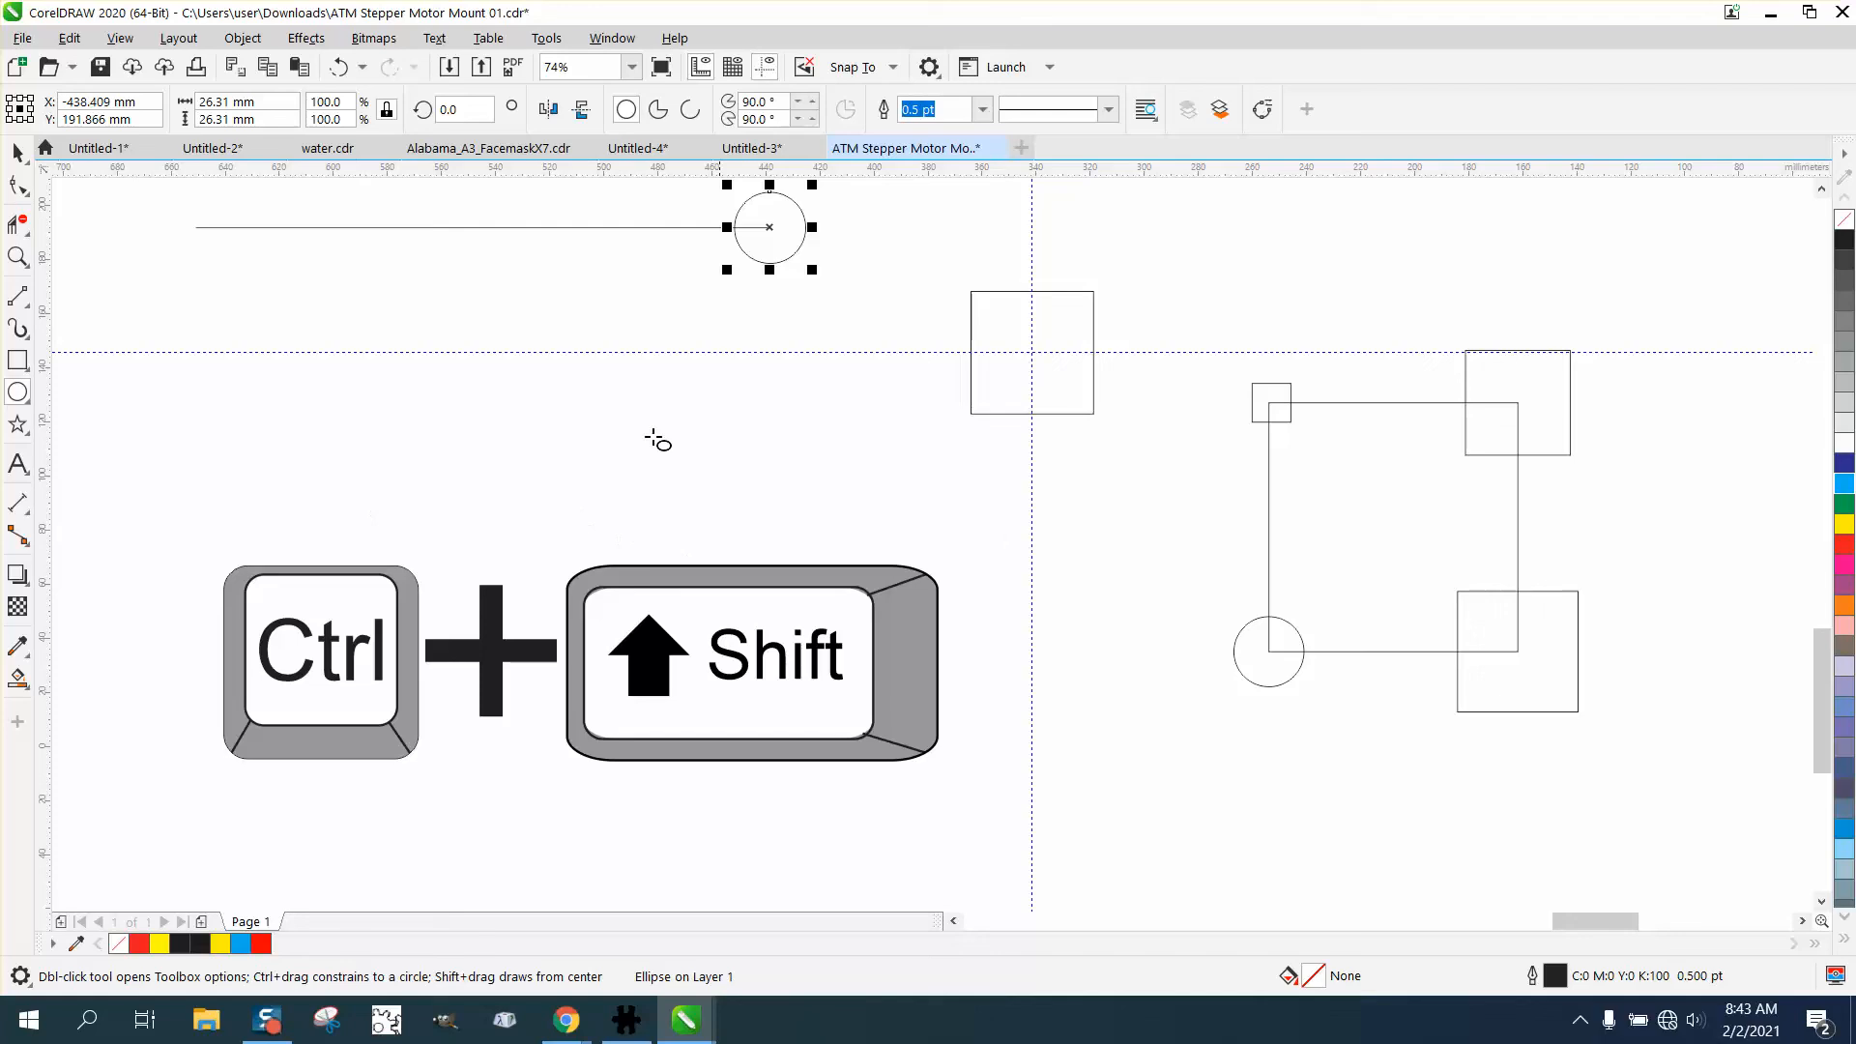
mouse_move(572, 344)
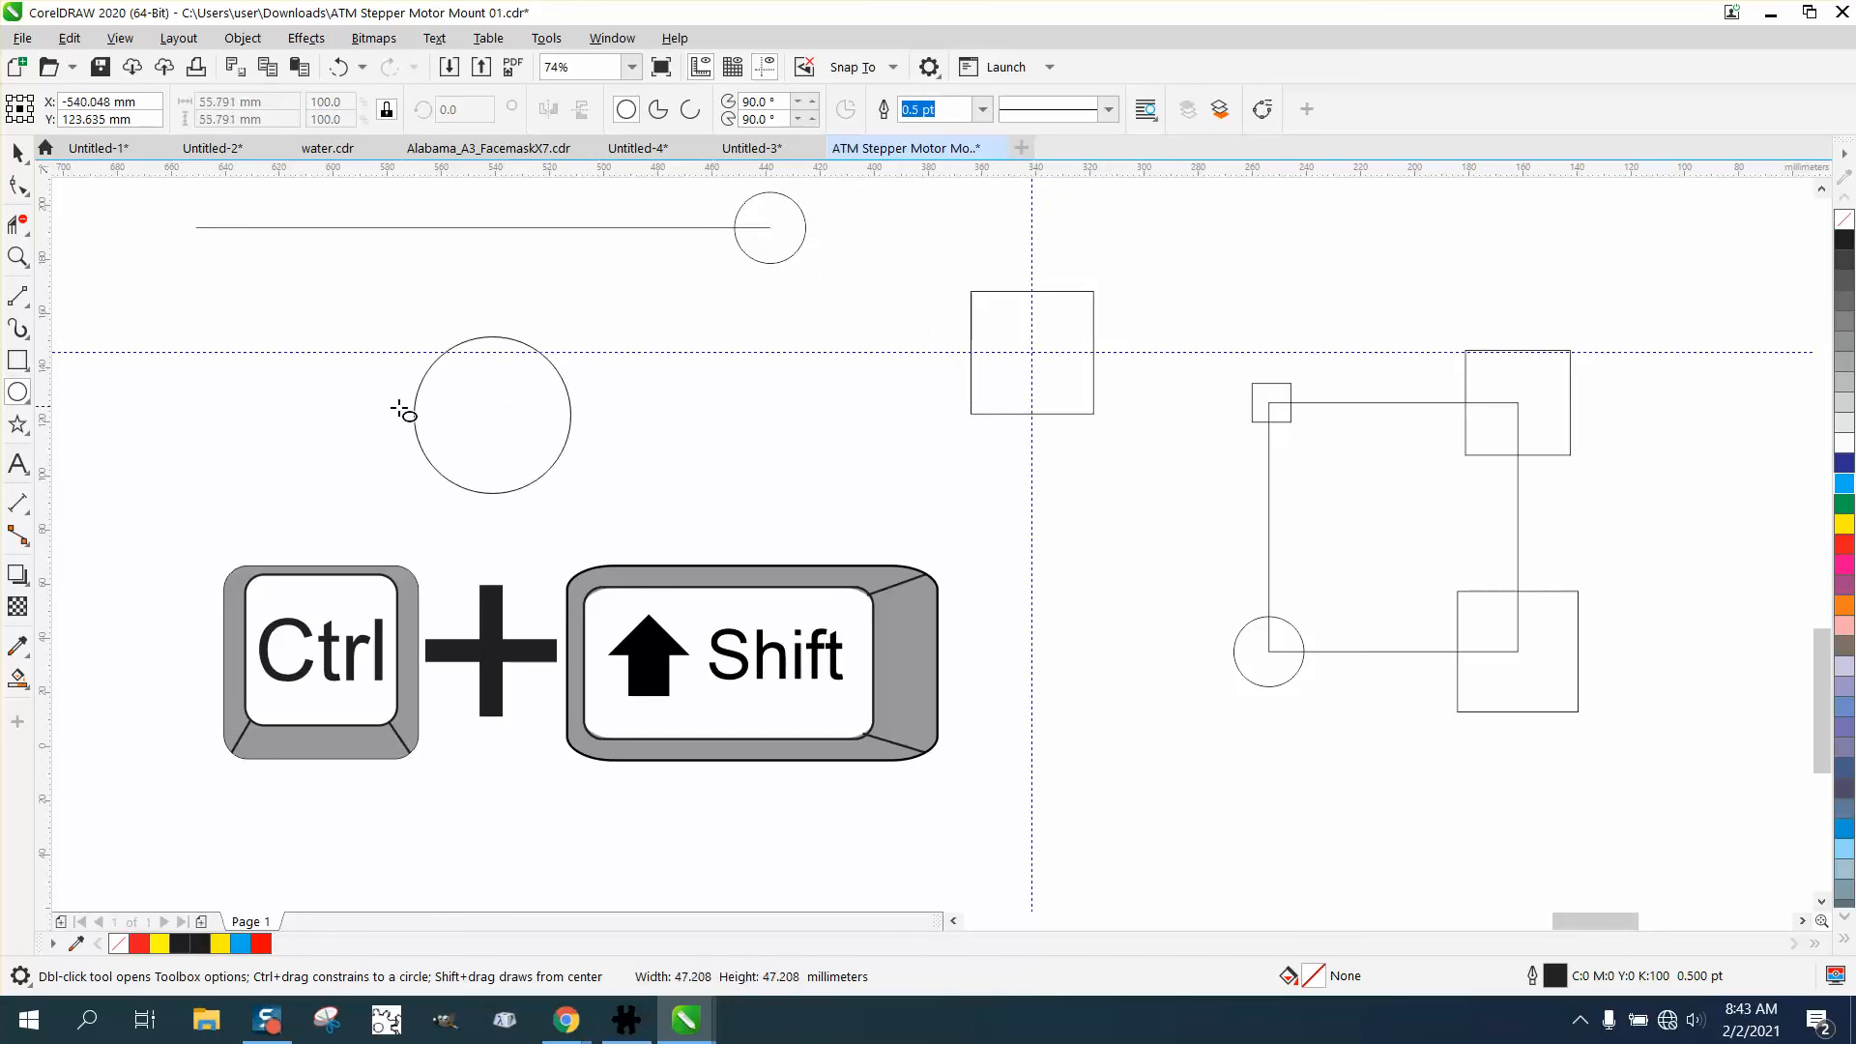
Drag out a wide ellipse from a point on the horizontal guideline left of the vertical guideline.
left_click_drag(404, 412, 491, 356)
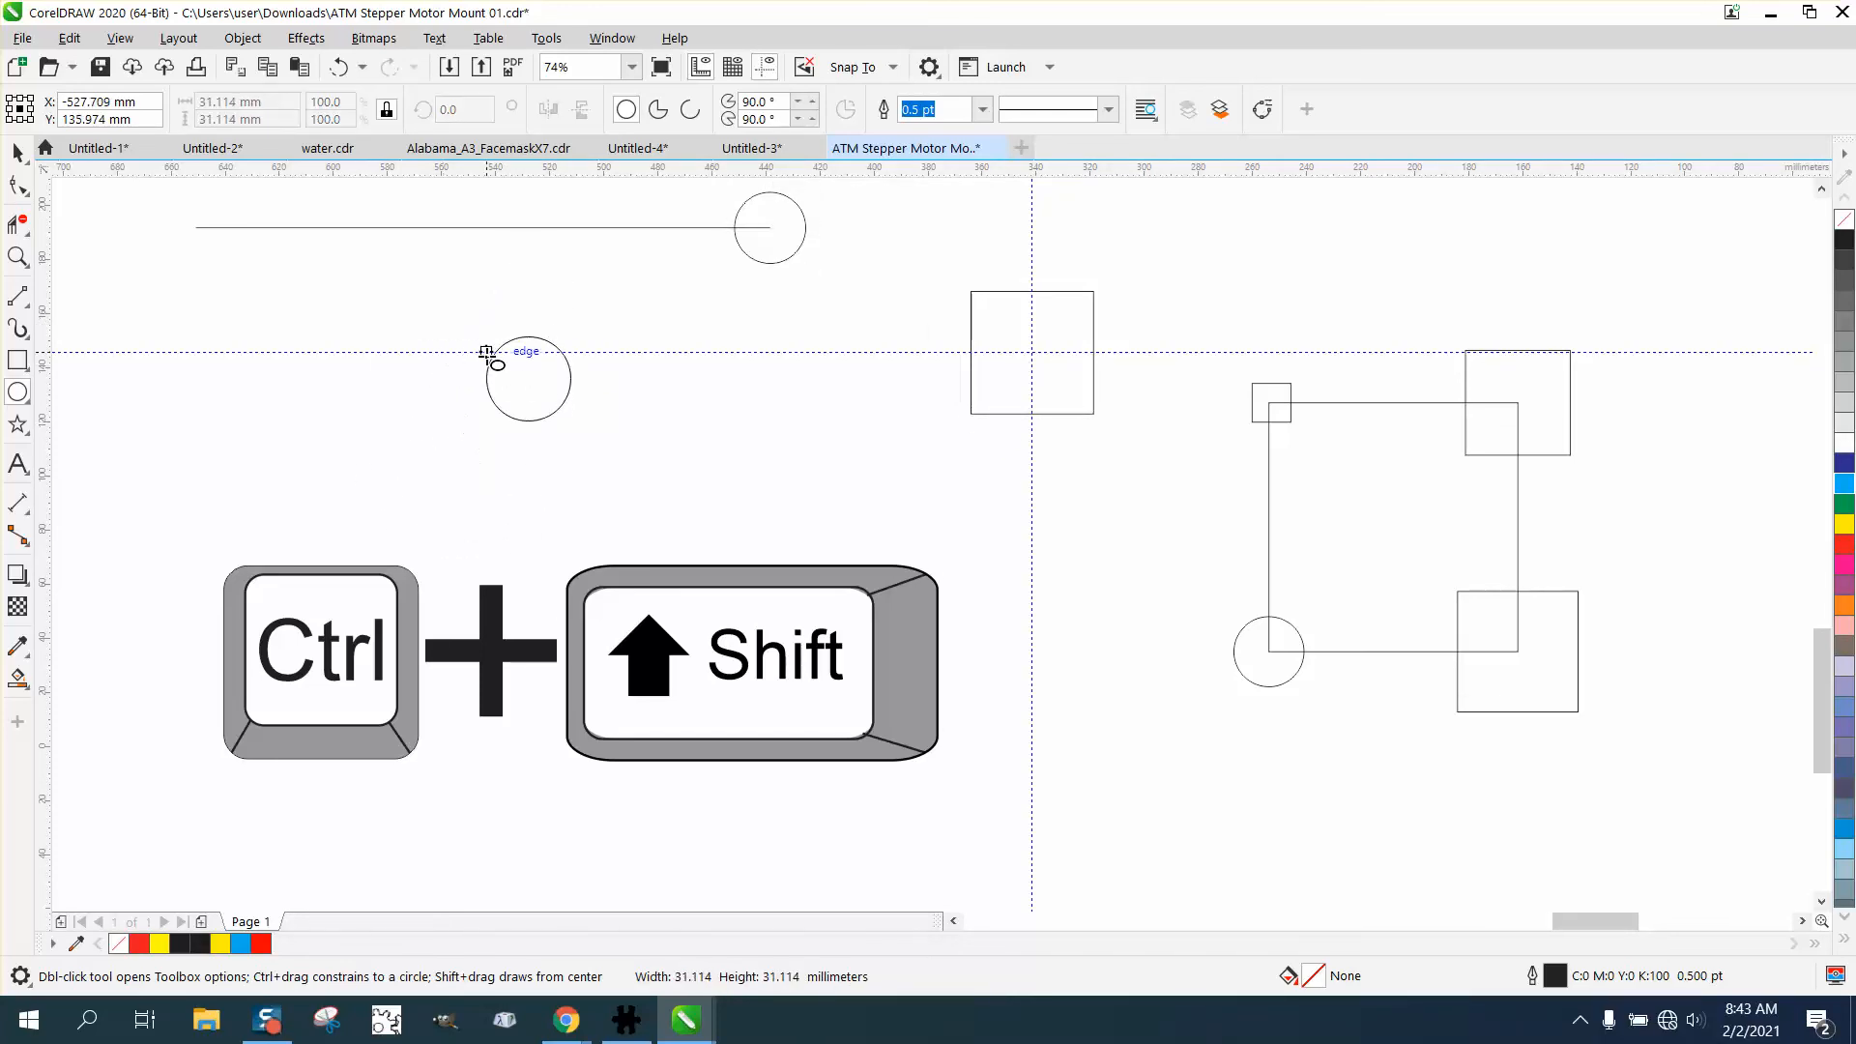
left_click_drag(486, 352, 655, 340)
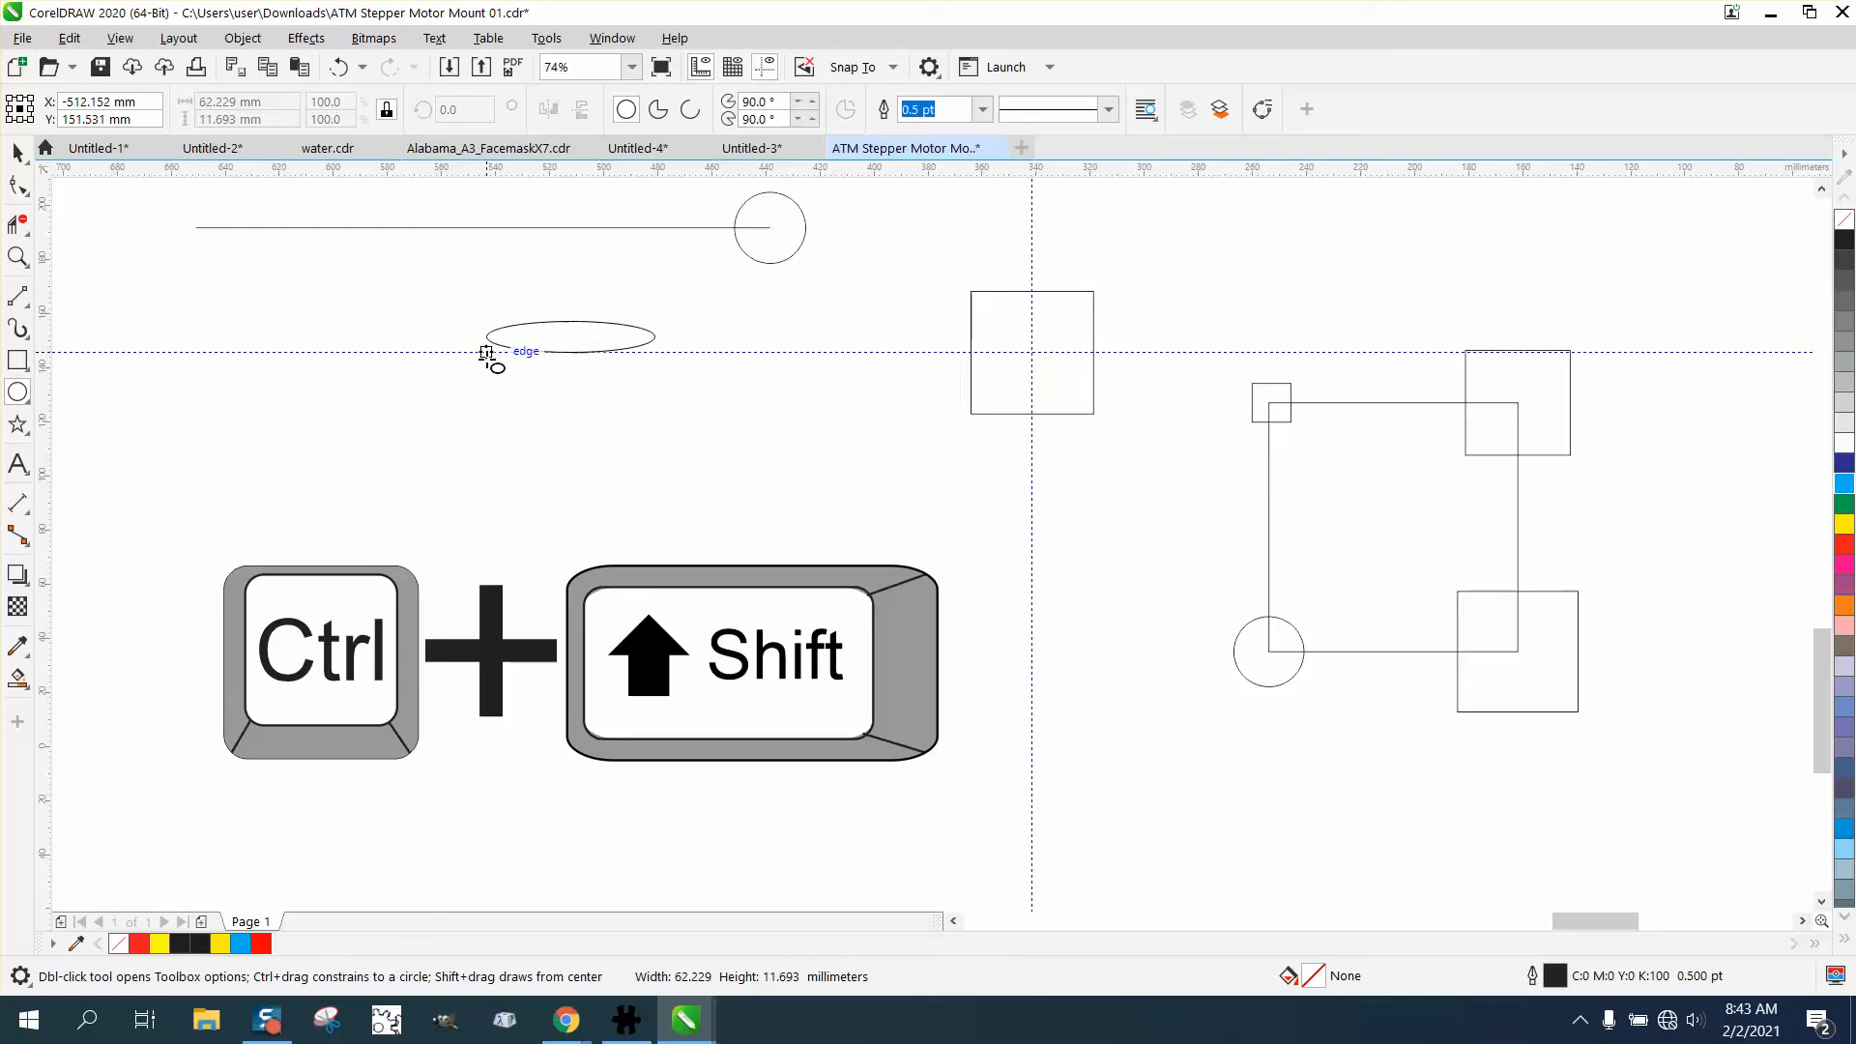